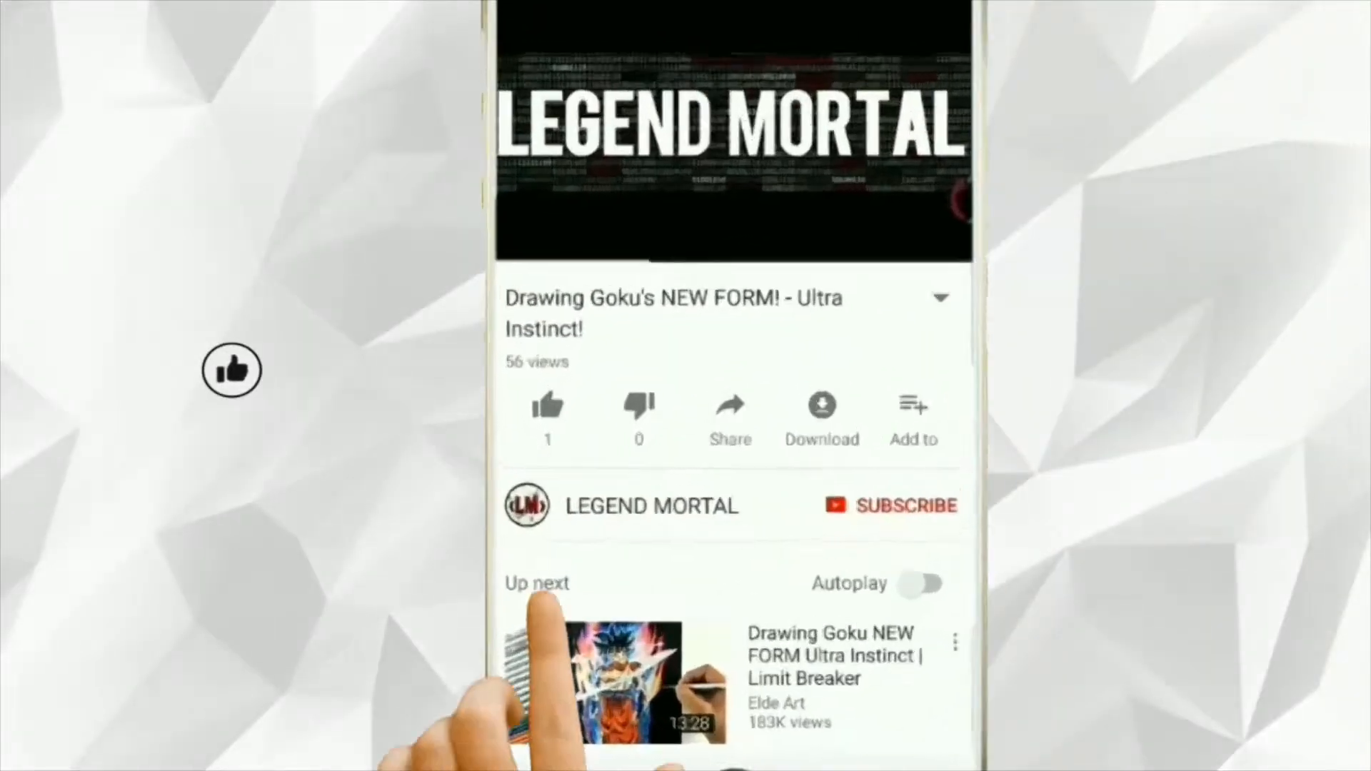
- Like the Goku Ultra Instinct drawing video and subscribe to the LEGEND MORTAL channel
left_click(548, 404)
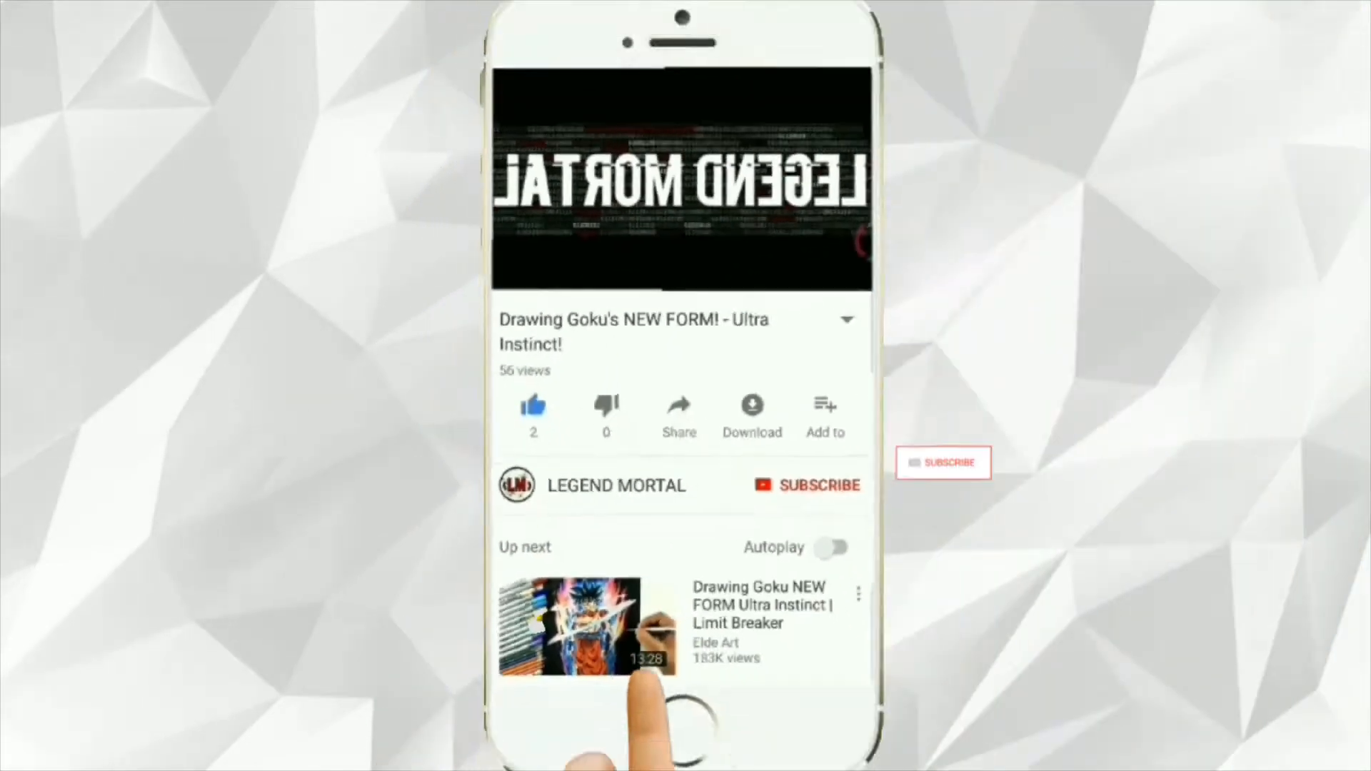
left_click(806, 485)
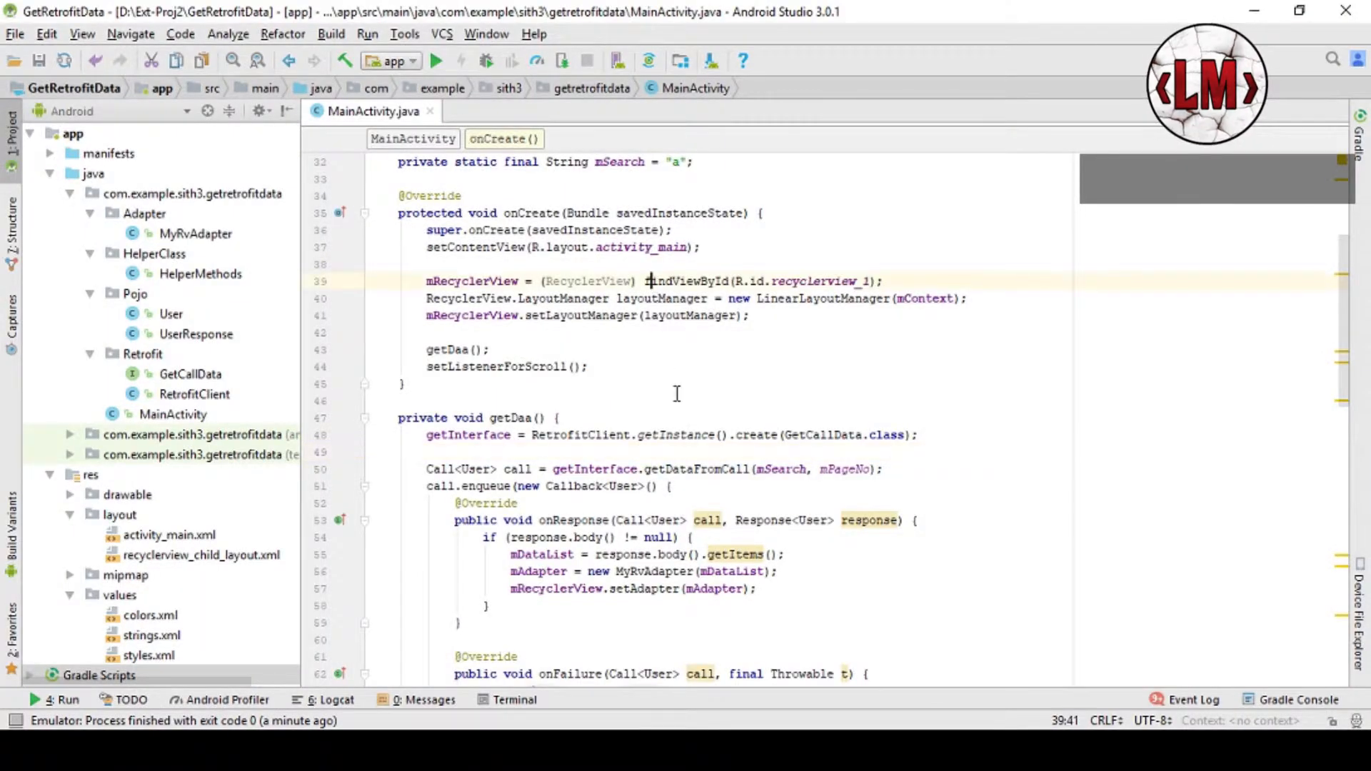
- Run GetRetrofitData on the Xiaomi Redmi Note 3 and decline uninstalling the existing app when install fails
left_click(437, 60)
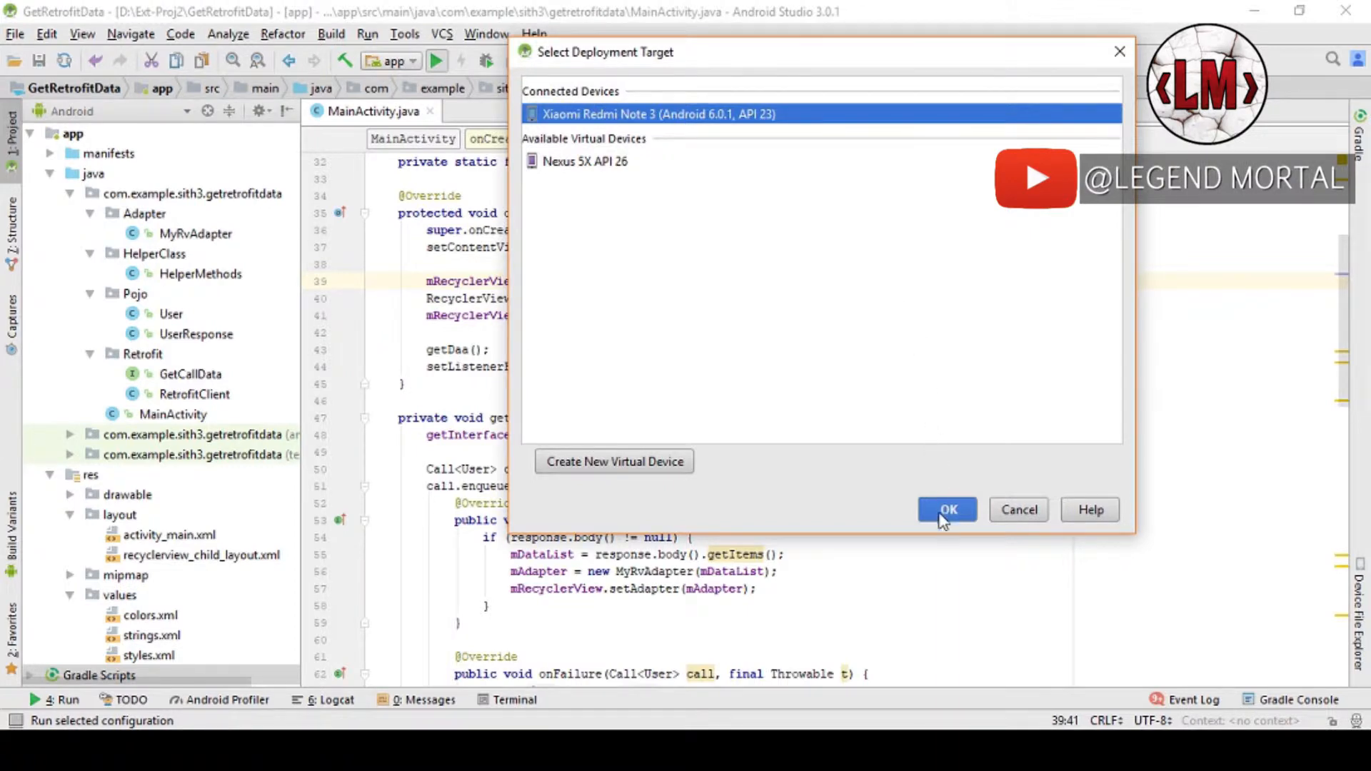
left_click(948, 510)
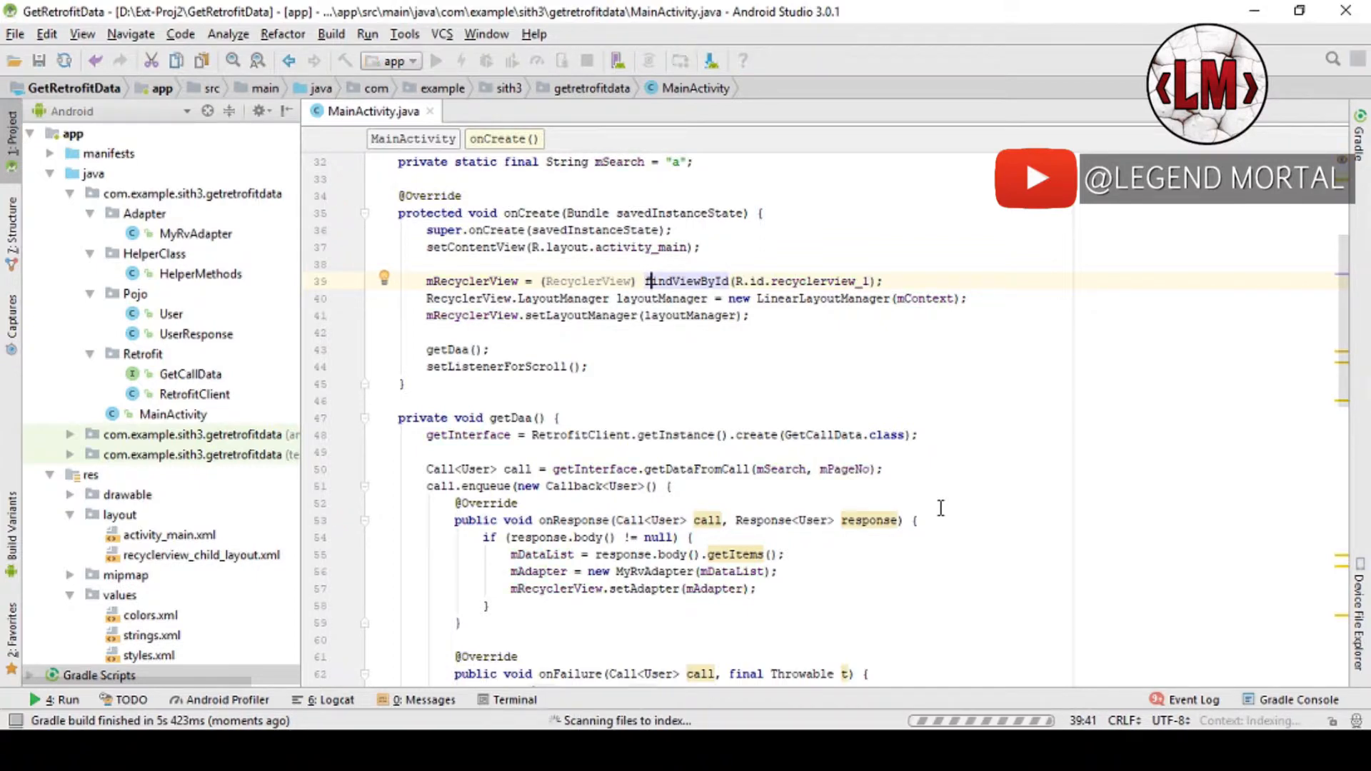
left_click(437, 60)
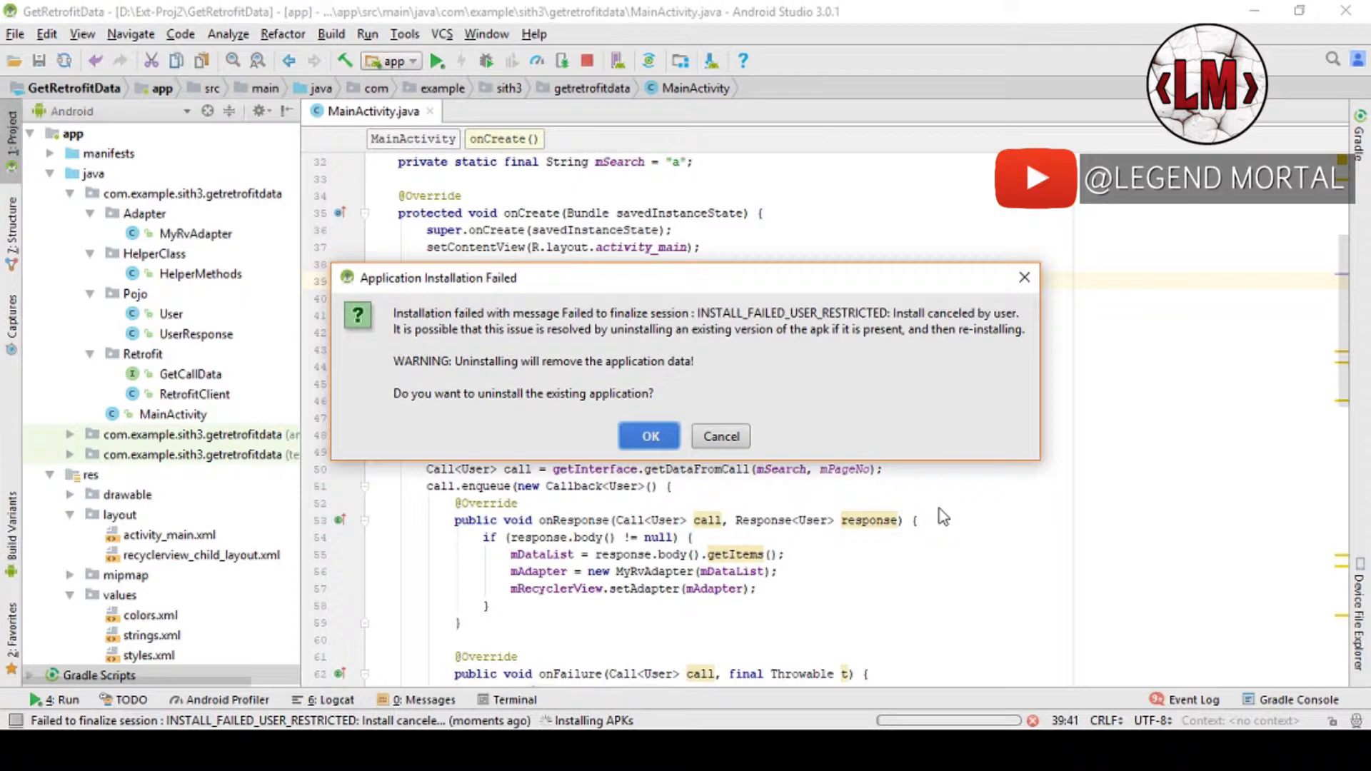
mouse_move(889, 137)
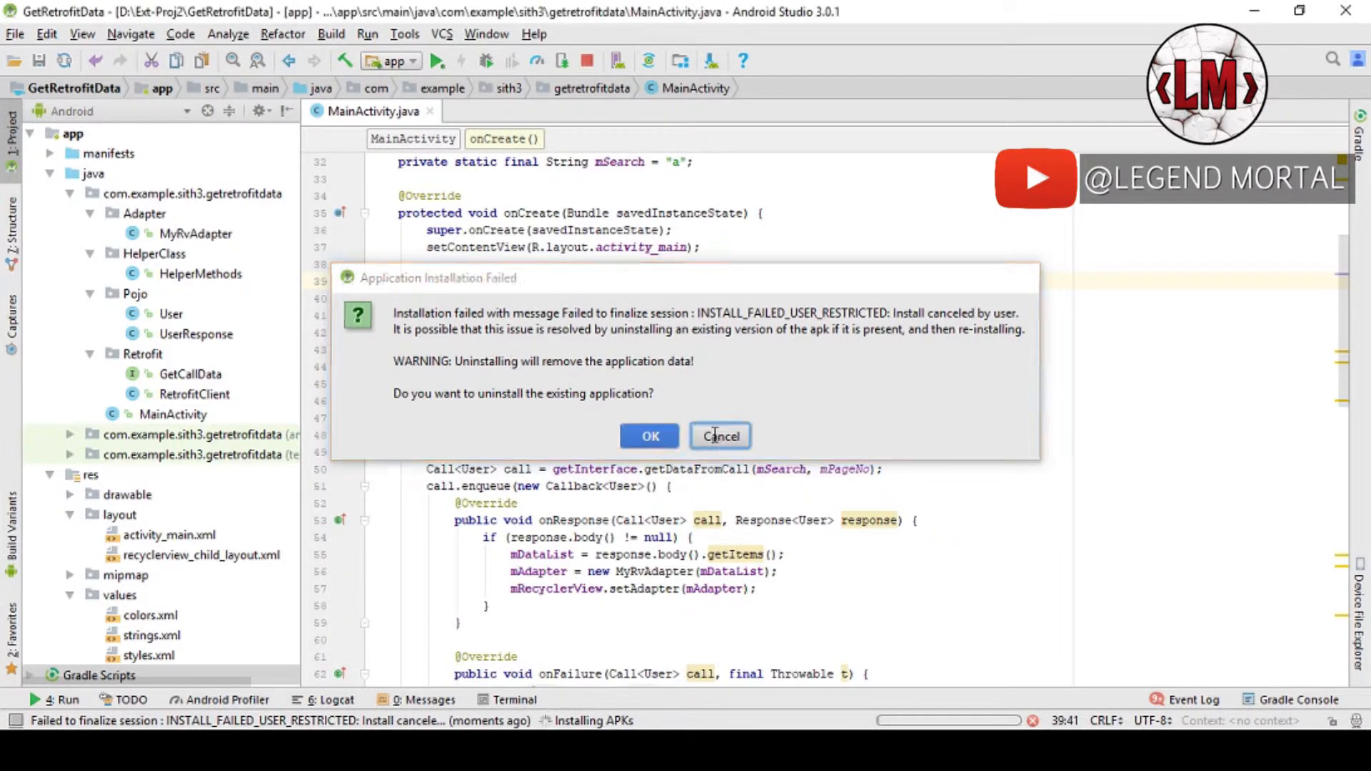
left_click(720, 436)
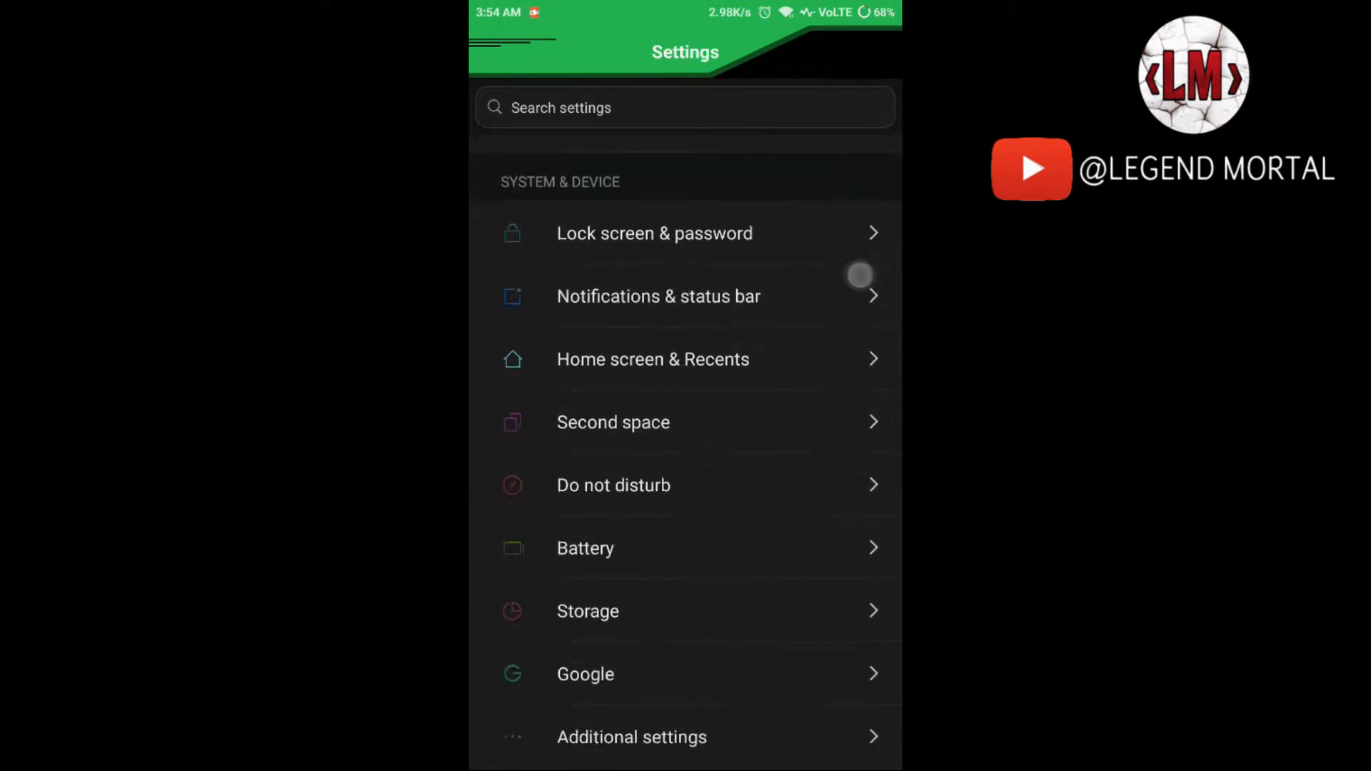
- In Additional settings > Developer options, switch off Turn on MIUI optimization
scroll("down", 3)
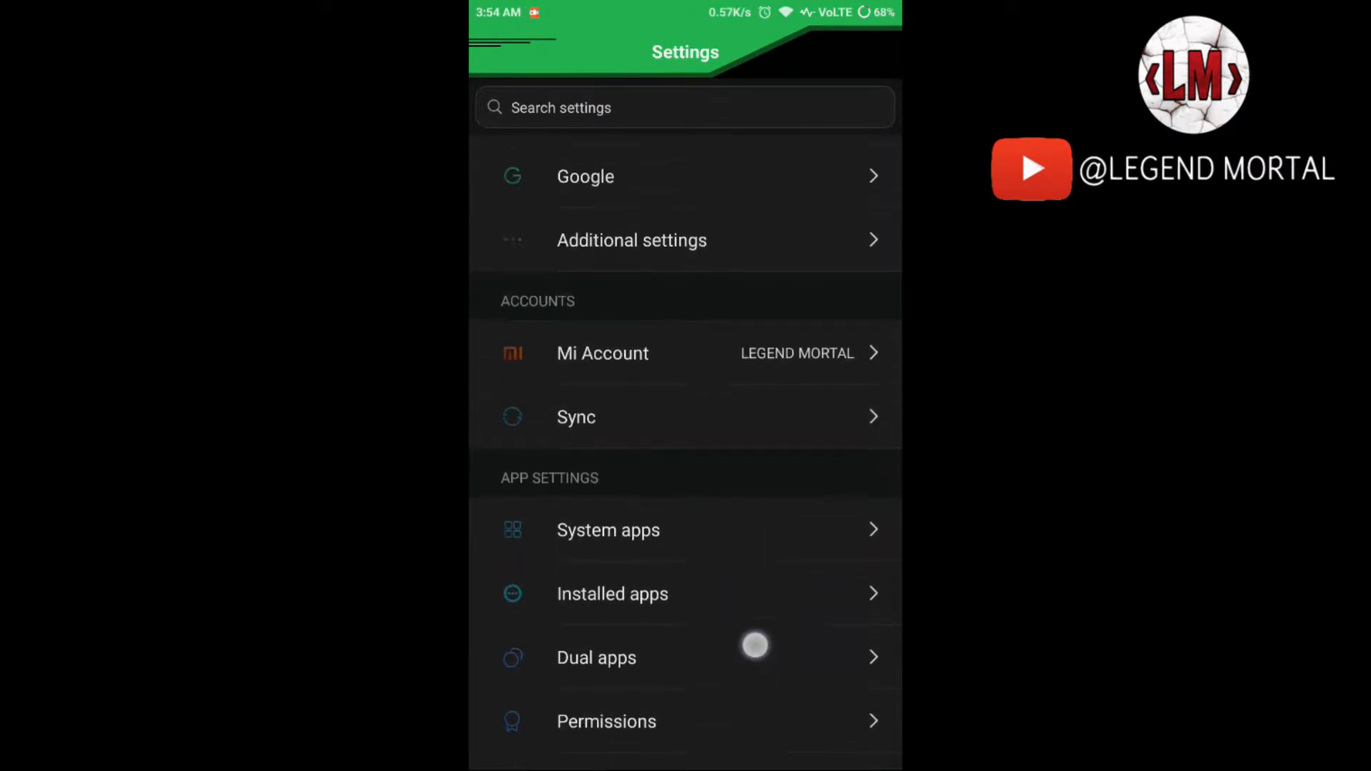
left_click(632, 240)
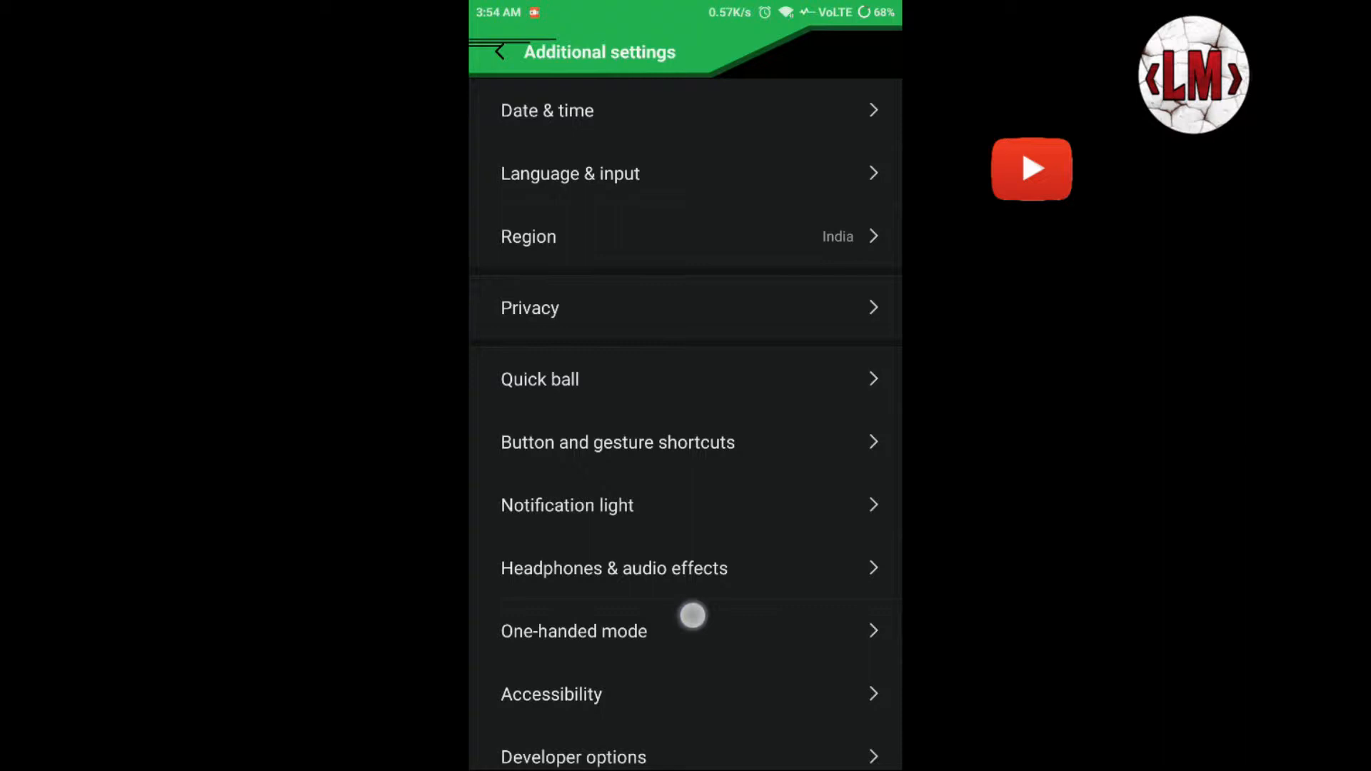
scroll("down", 3)
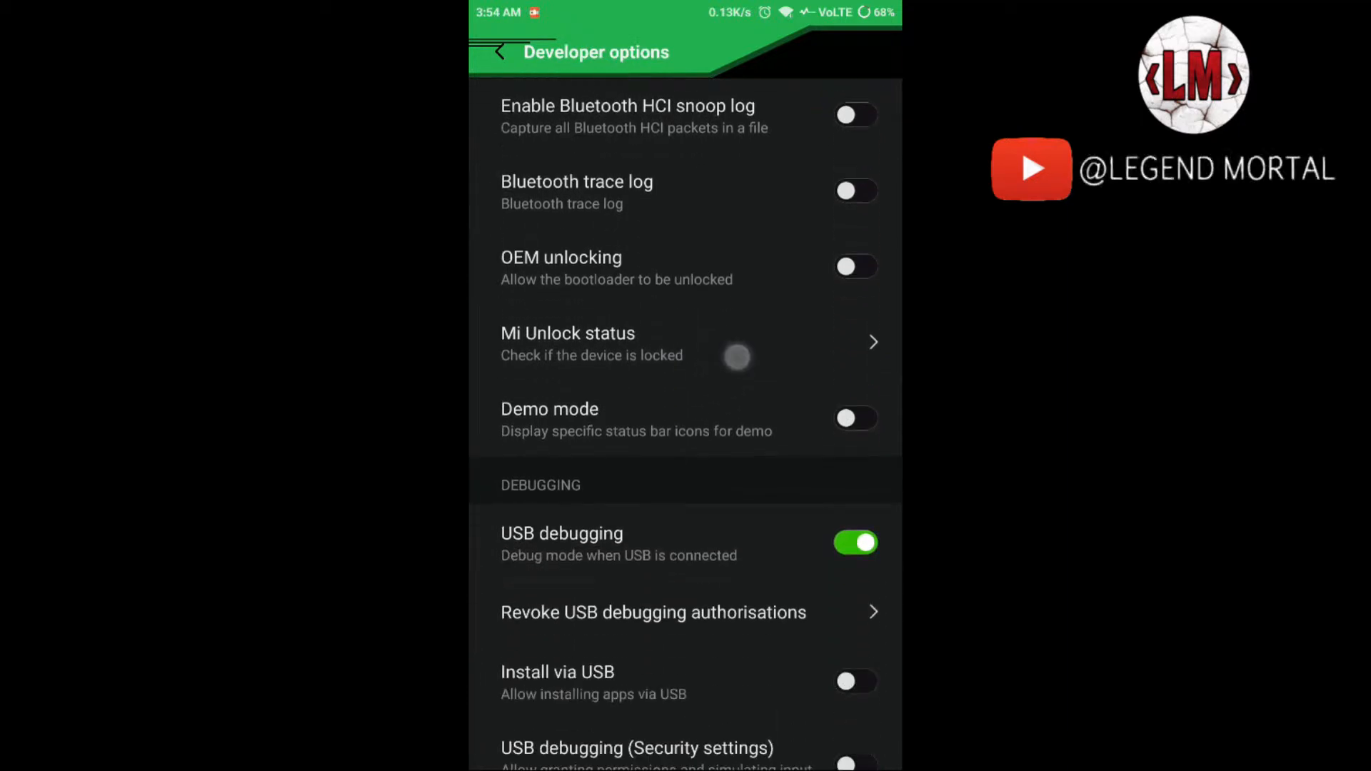
scroll("down", 3)
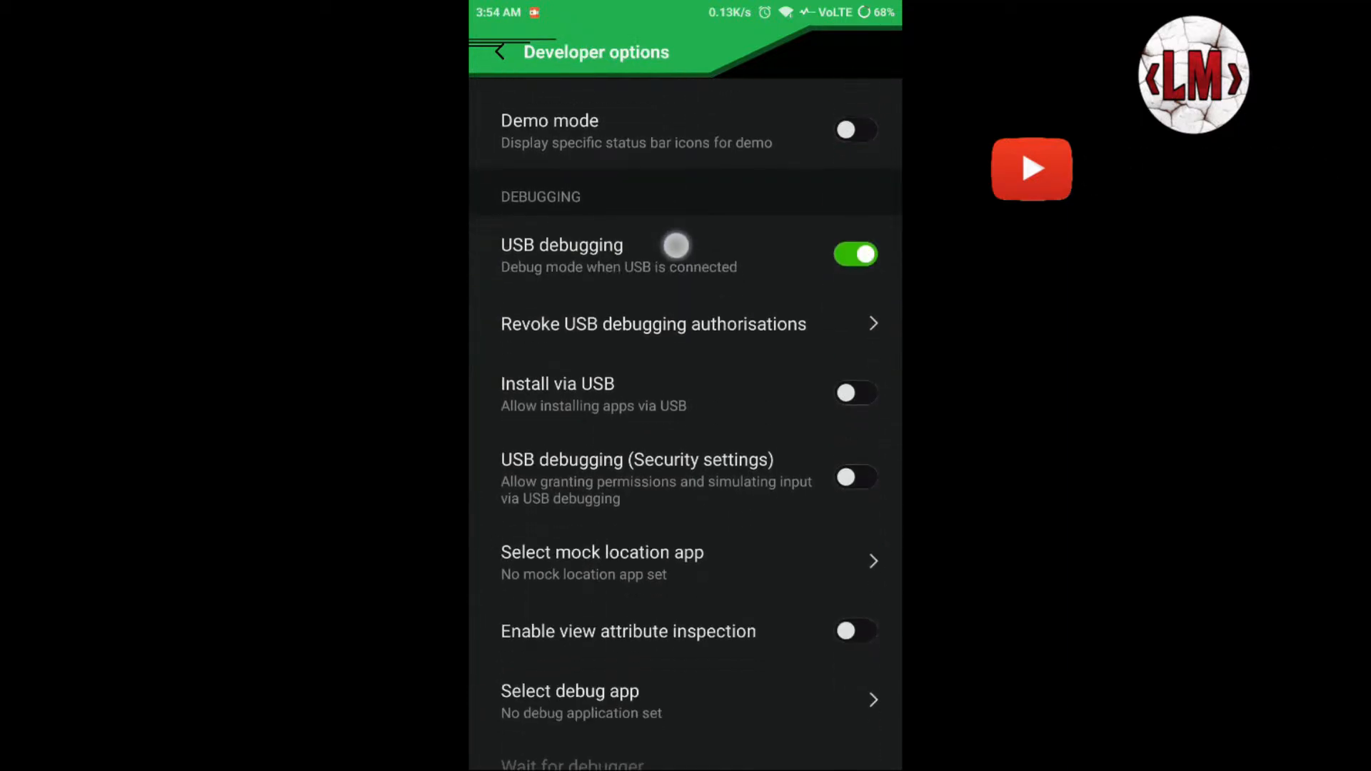
scroll("down", 3)
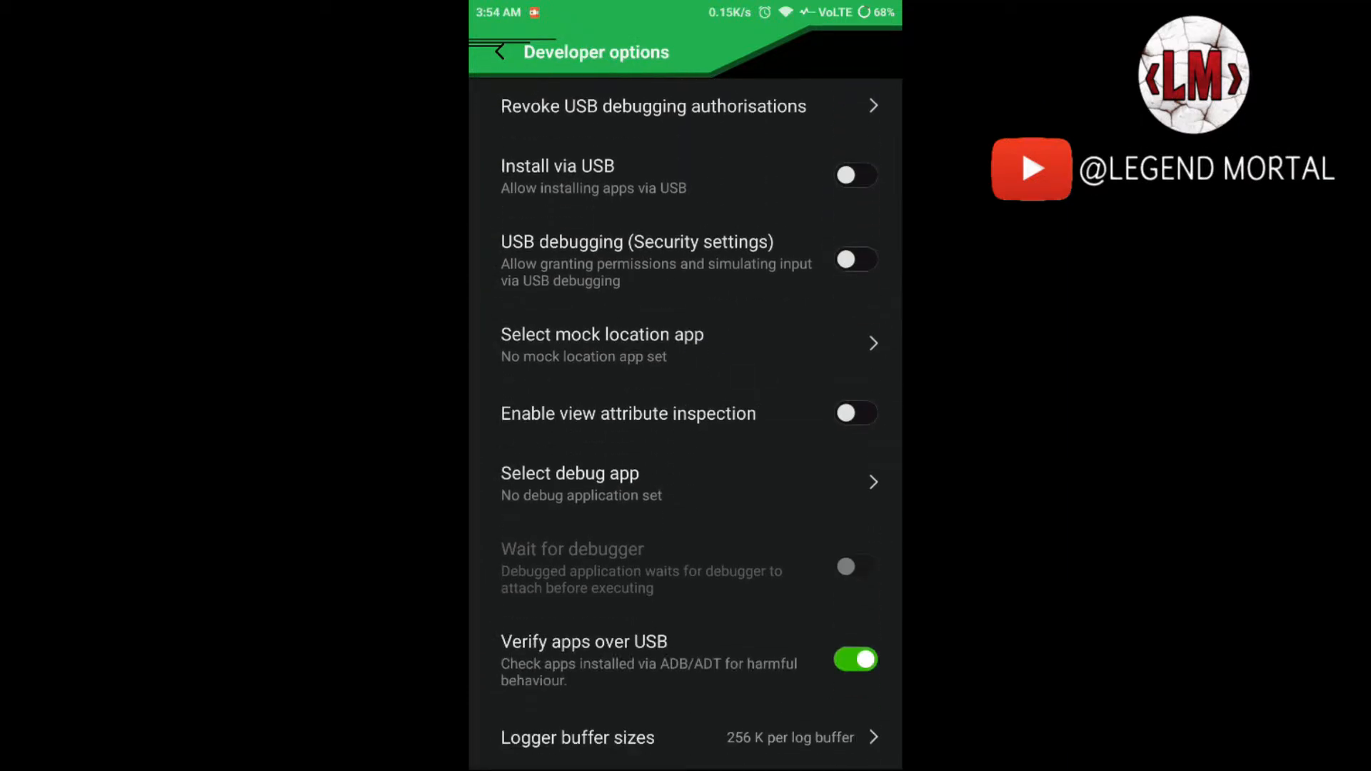
scroll("down", 3)
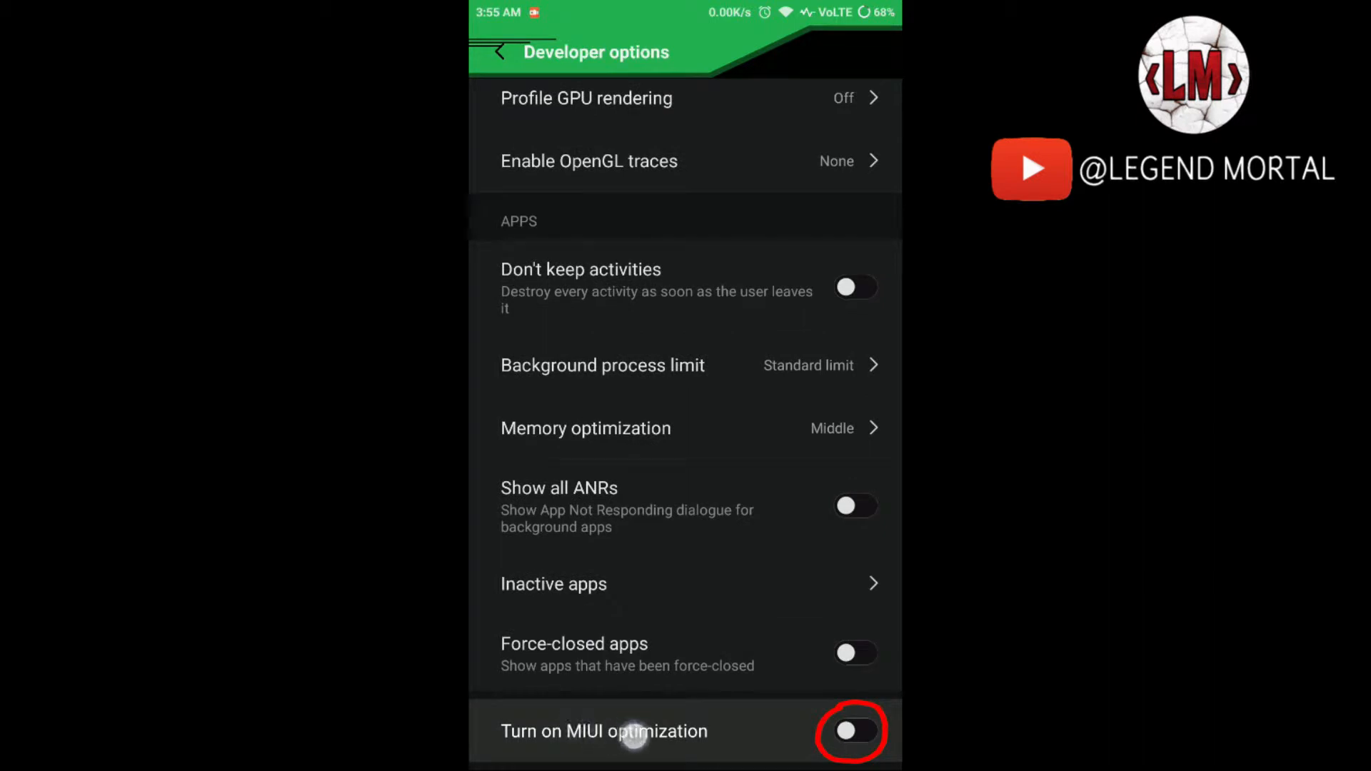
left_click(849, 731)
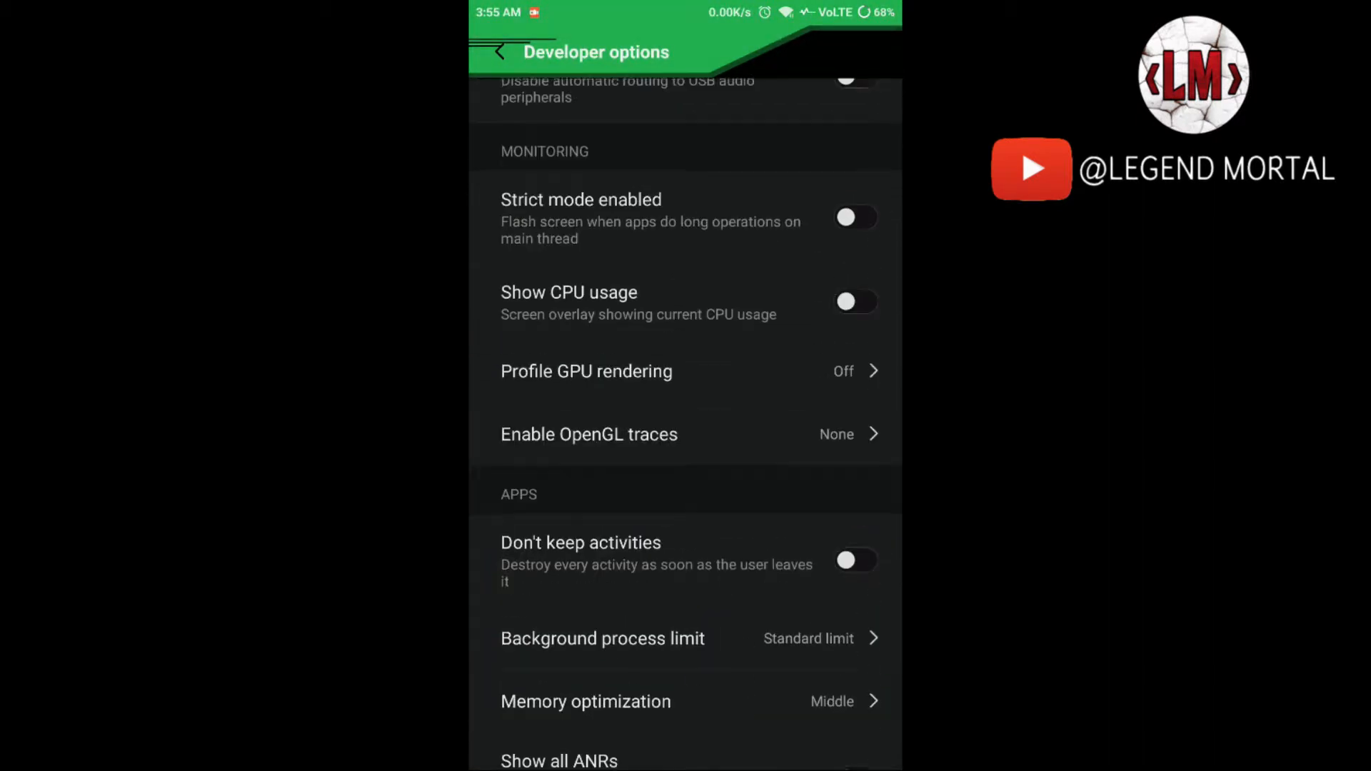
- Enable Install via USB further down the developer options
scroll("down", 3)
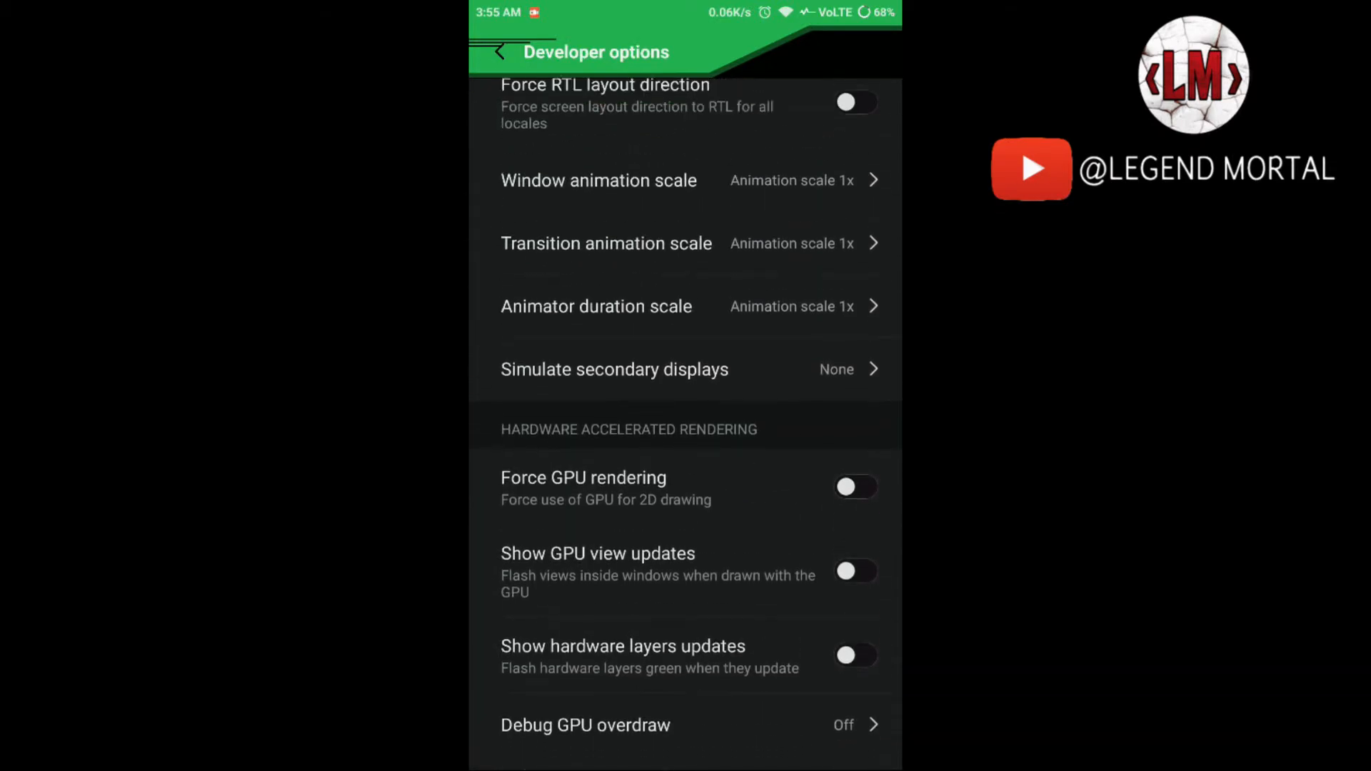
scroll("down", 3)
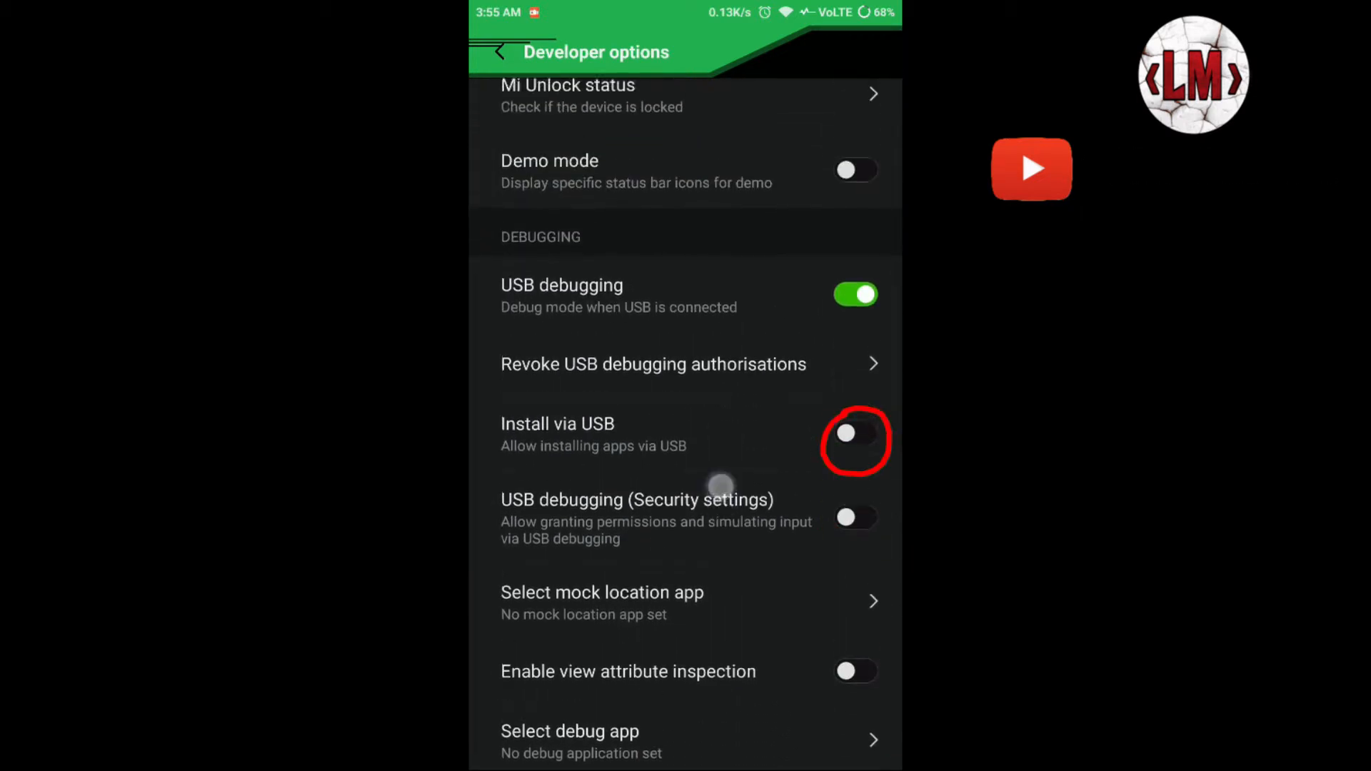
left_click(855, 440)
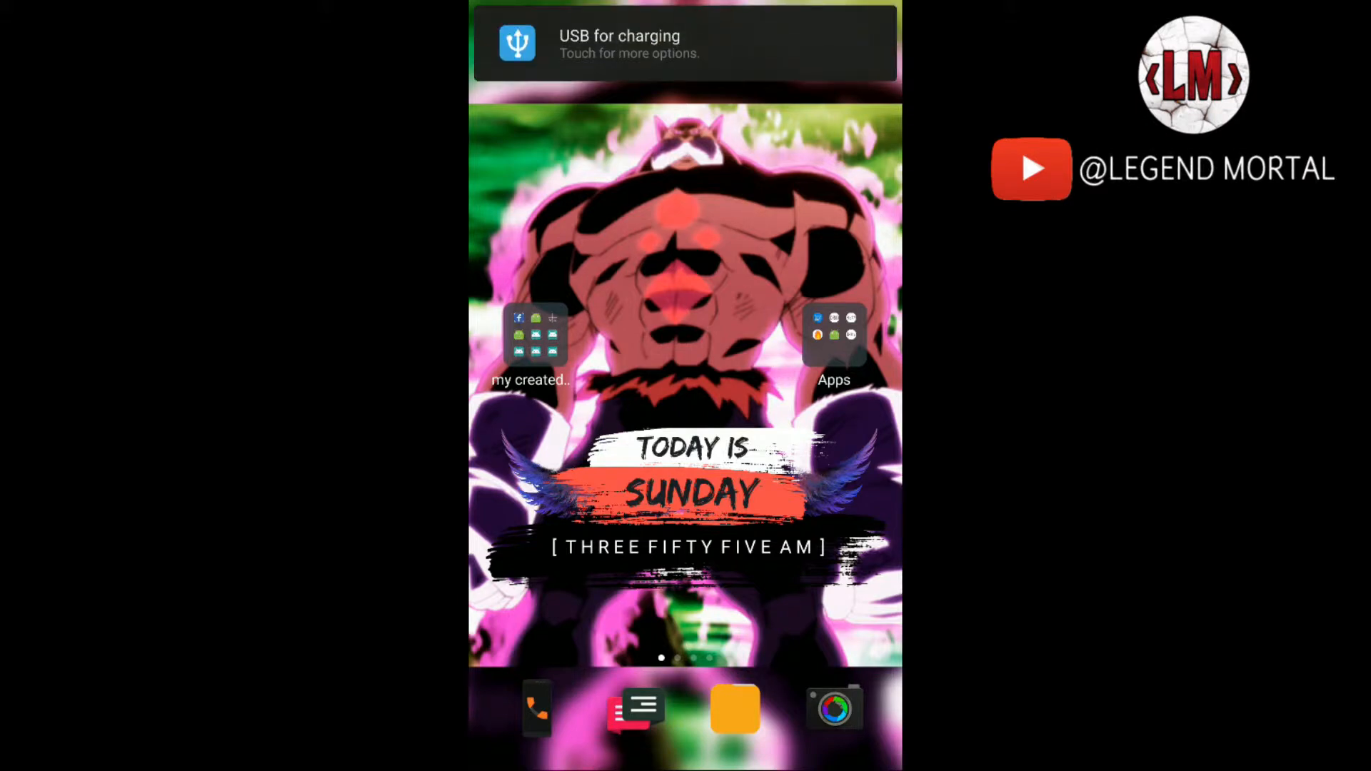
- Dismiss the USB for charging notification on the phone's home screen
left_click(684, 44)
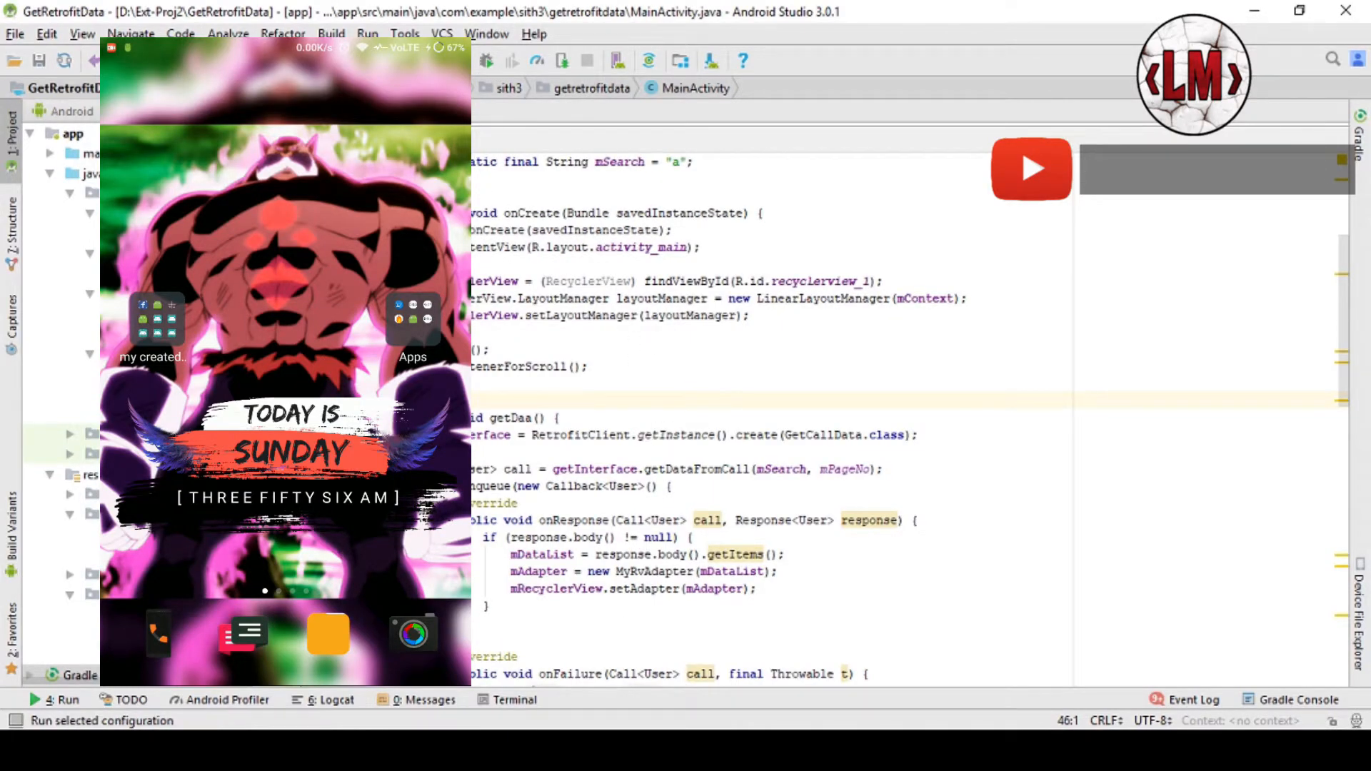
- Run GetRetrofitData on the Redmi Note 3 and scroll through its list of GitHub users
left_click(35, 700)
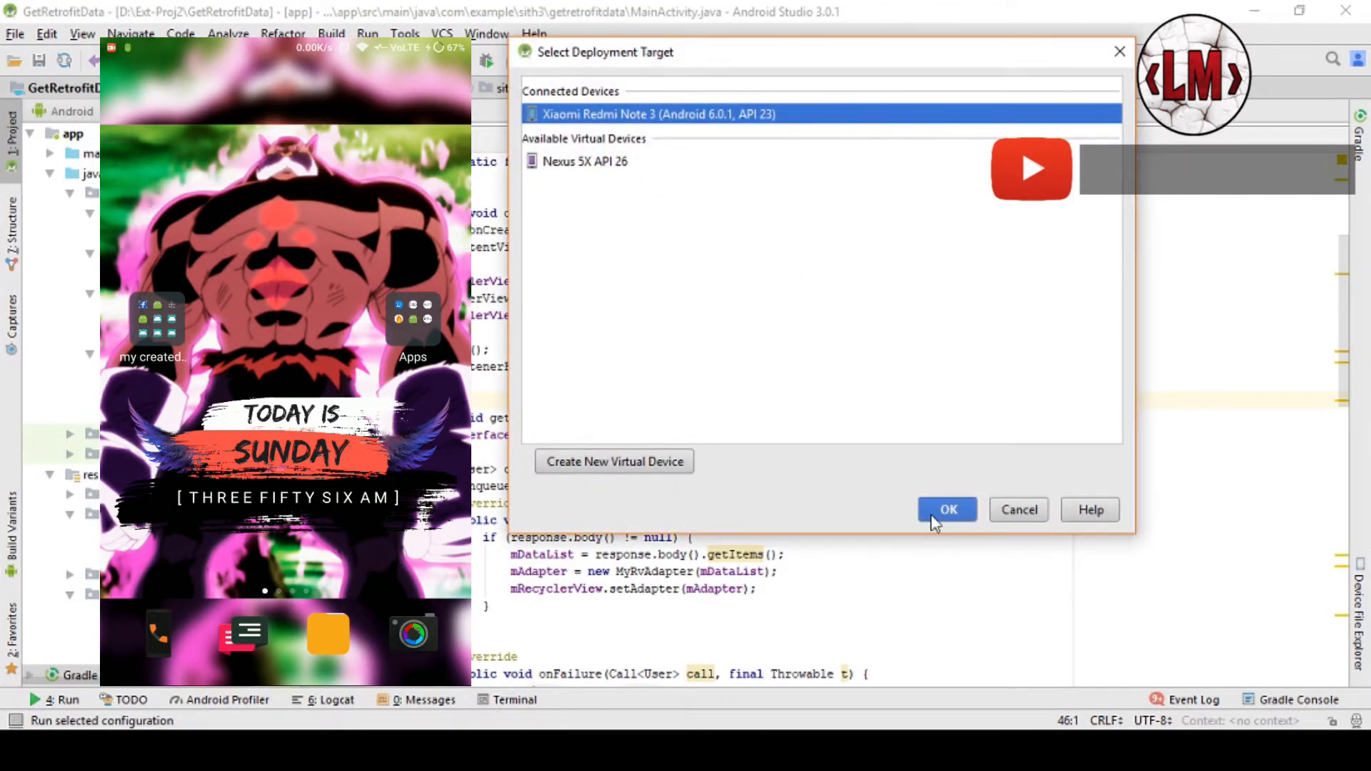
left_click(948, 509)
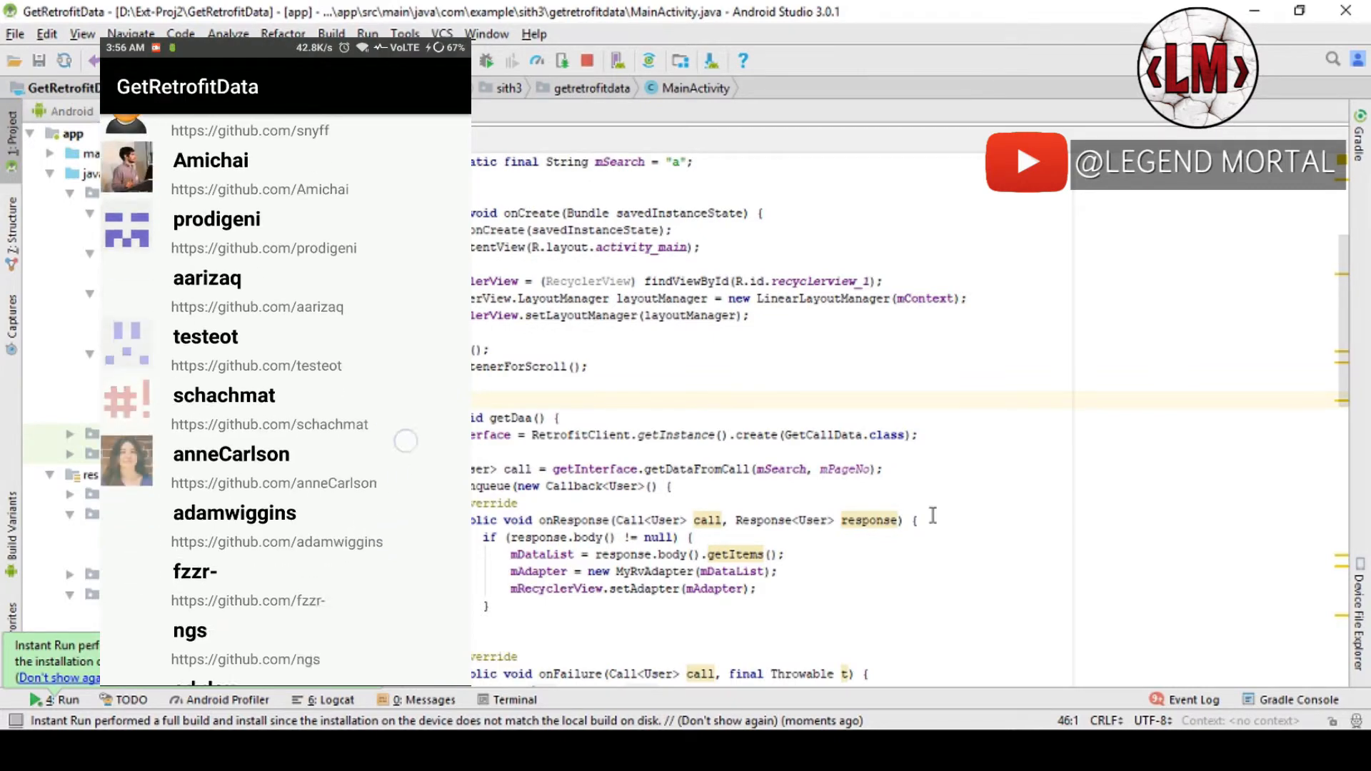
scroll("down", 3)
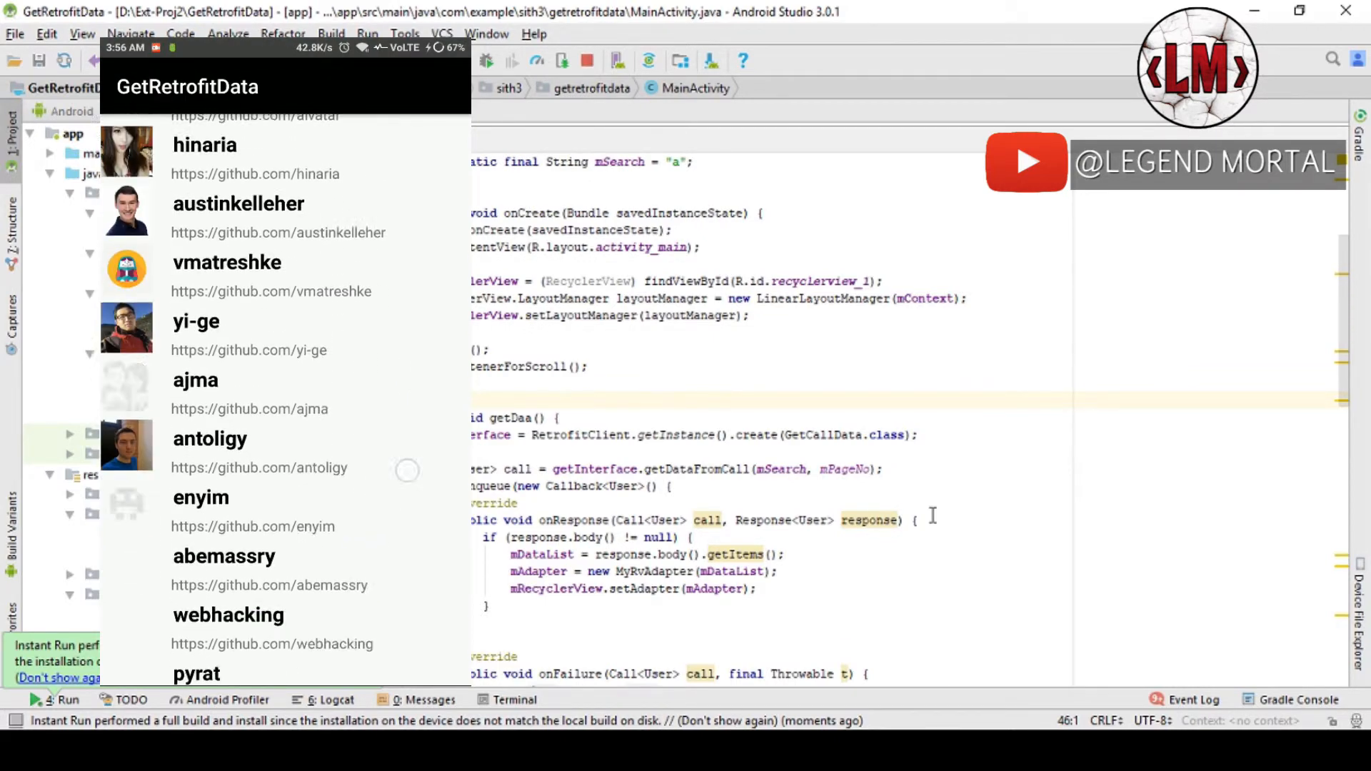
scroll("down", 3)
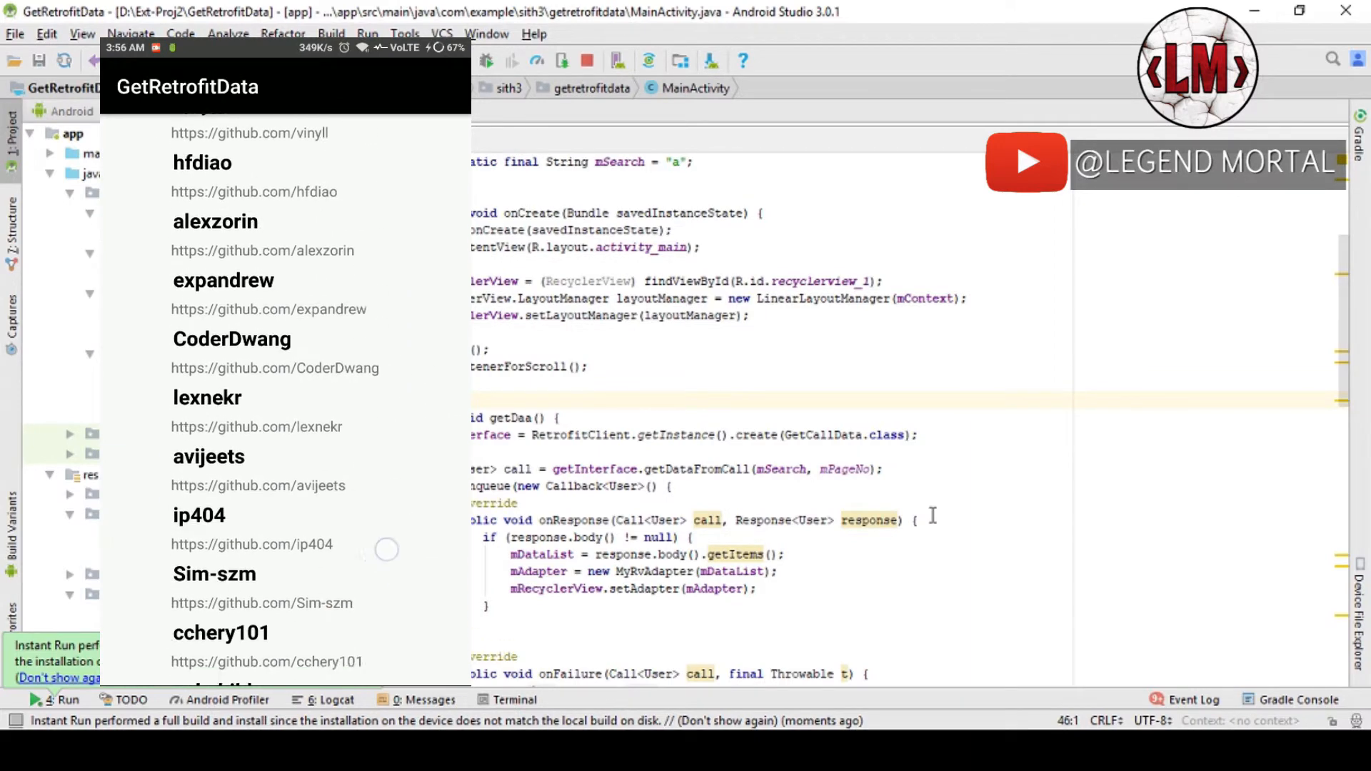
scroll("down", 3)
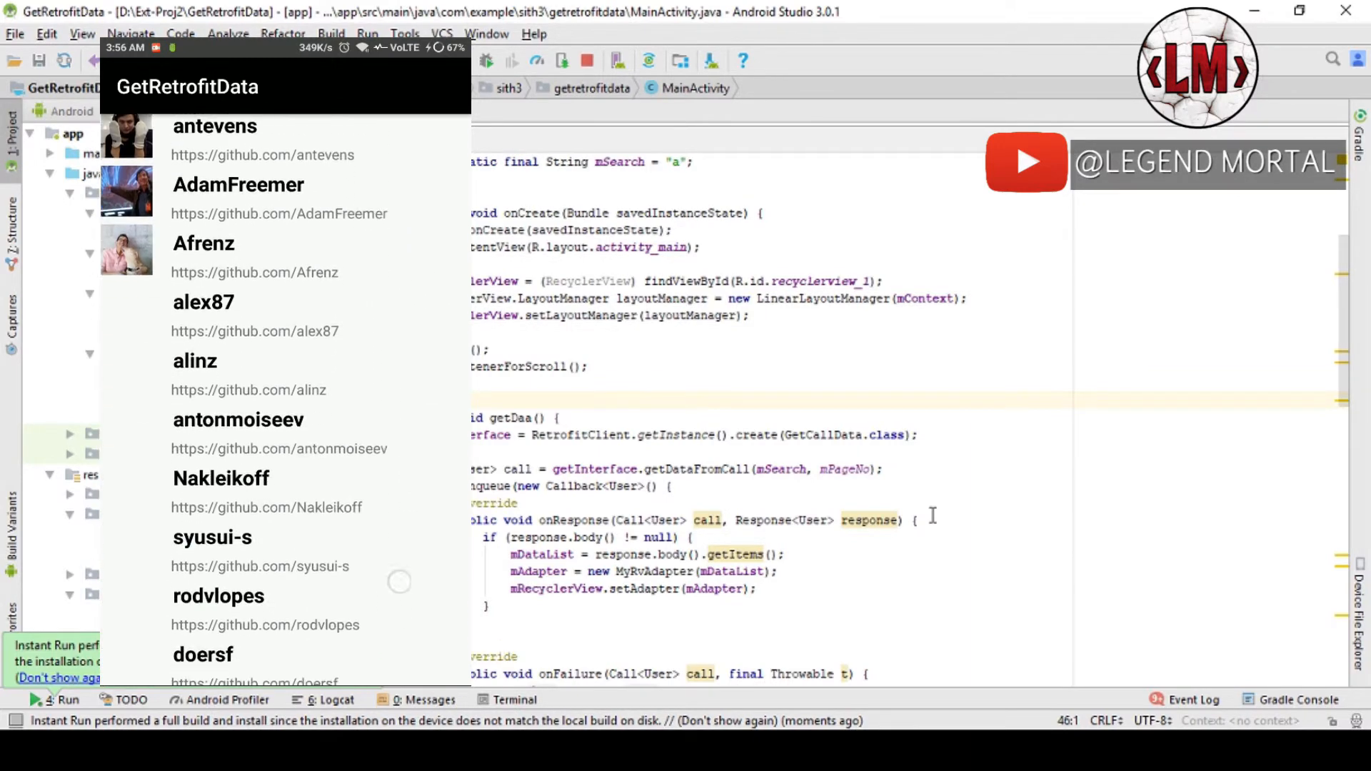
scroll("down", 3)
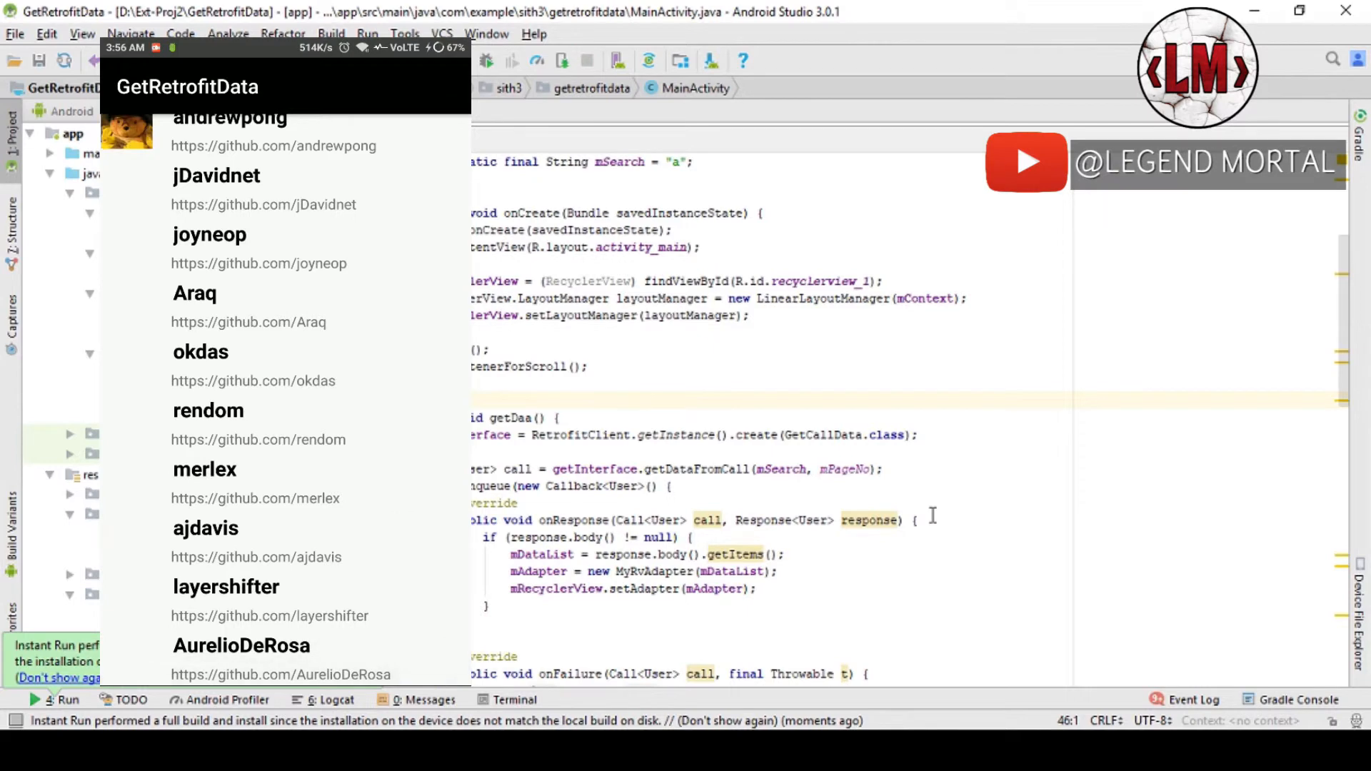